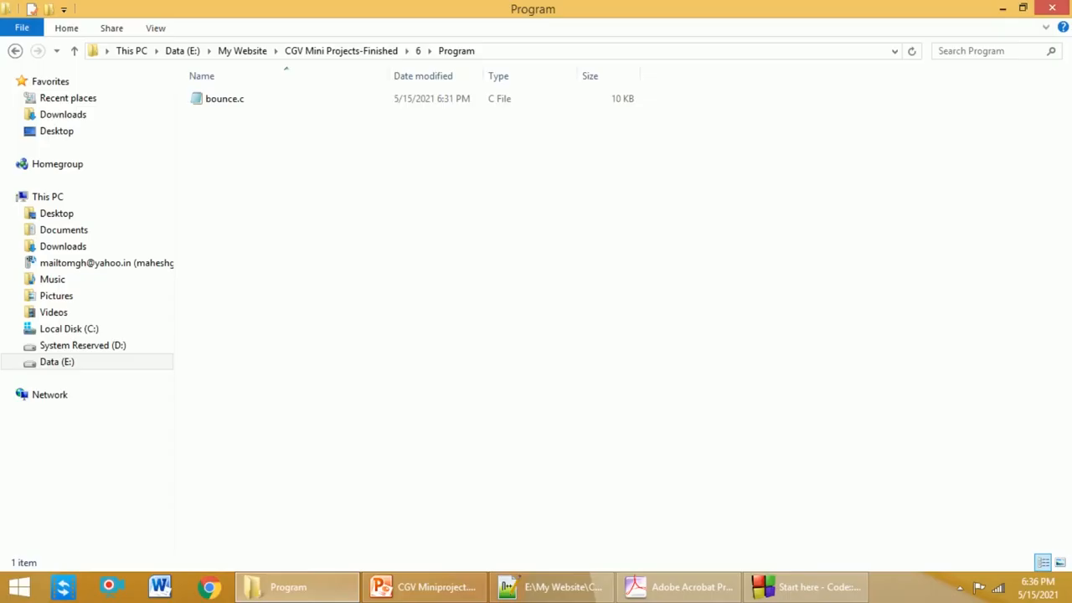
Open bounce.c in Notepad++ and select its entire contents.
right_click(224, 98)
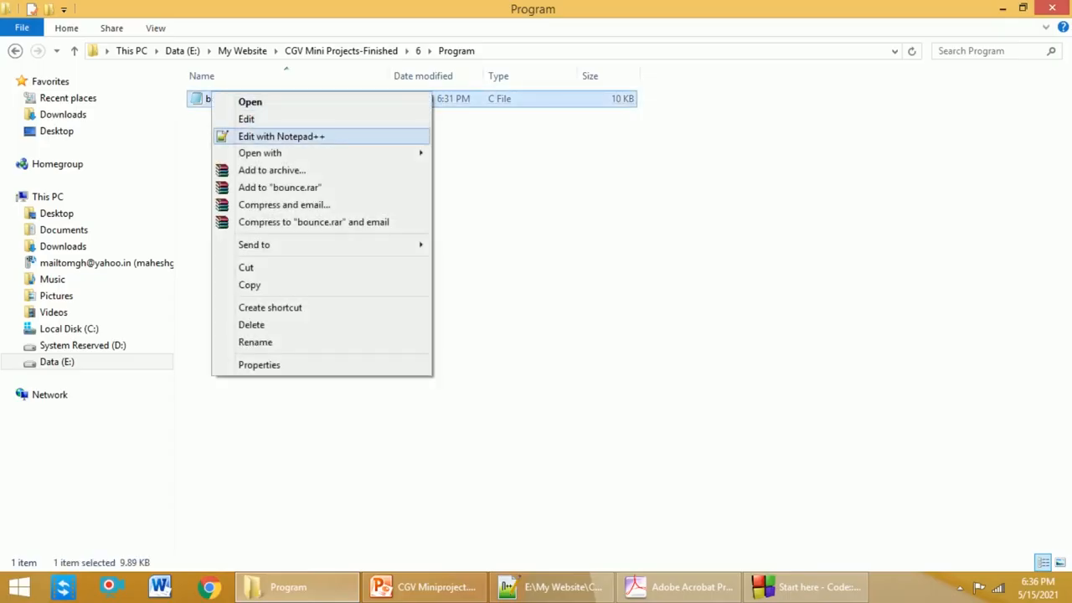
click(281, 136)
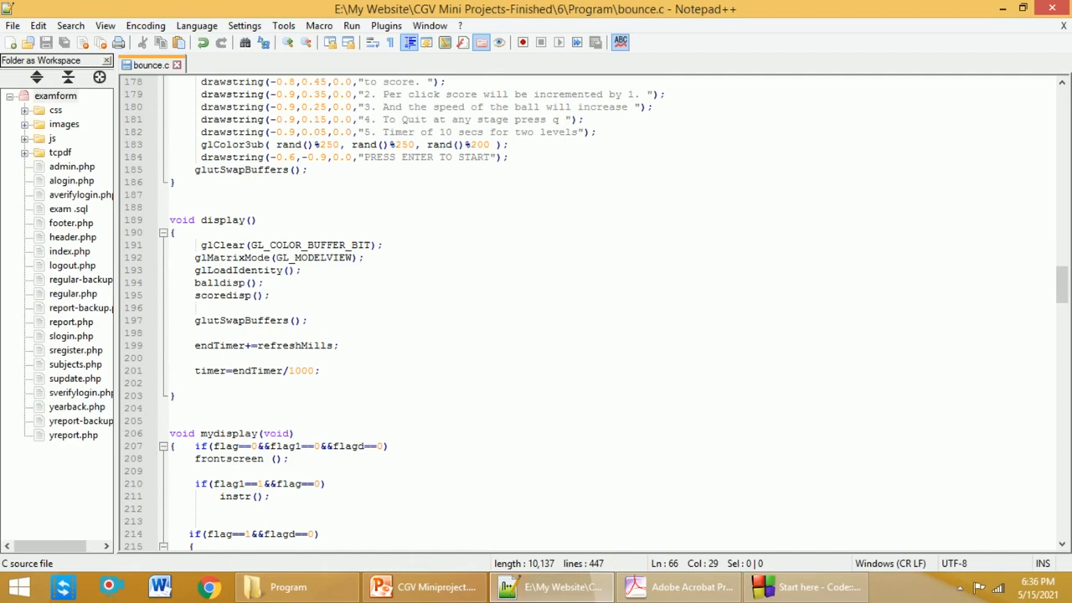
key(ctrl+a)
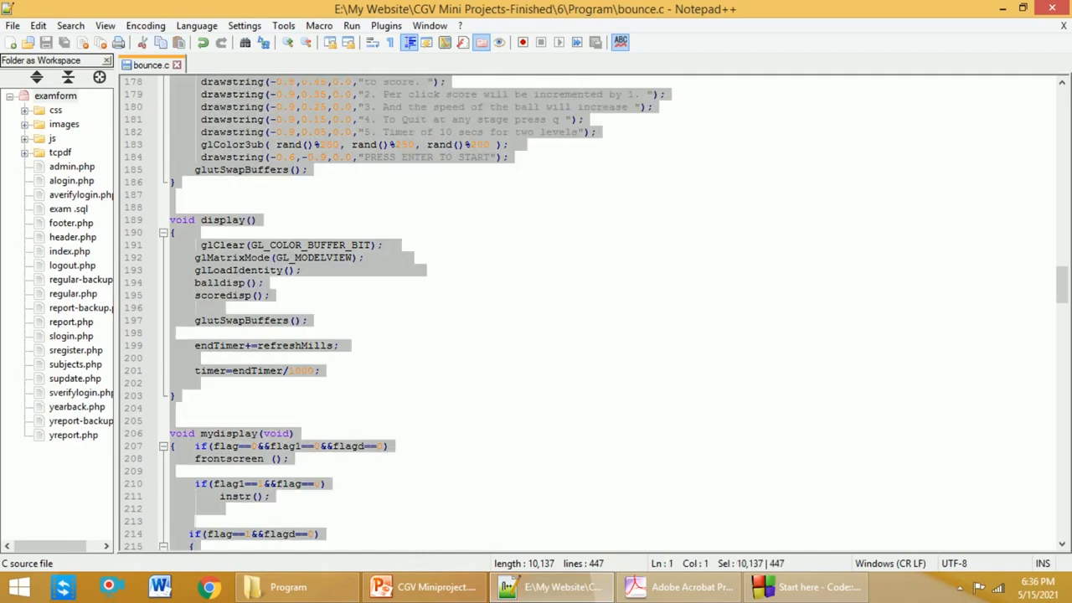
Copy the selected bounce.c code to the clipboard.
click(808, 586)
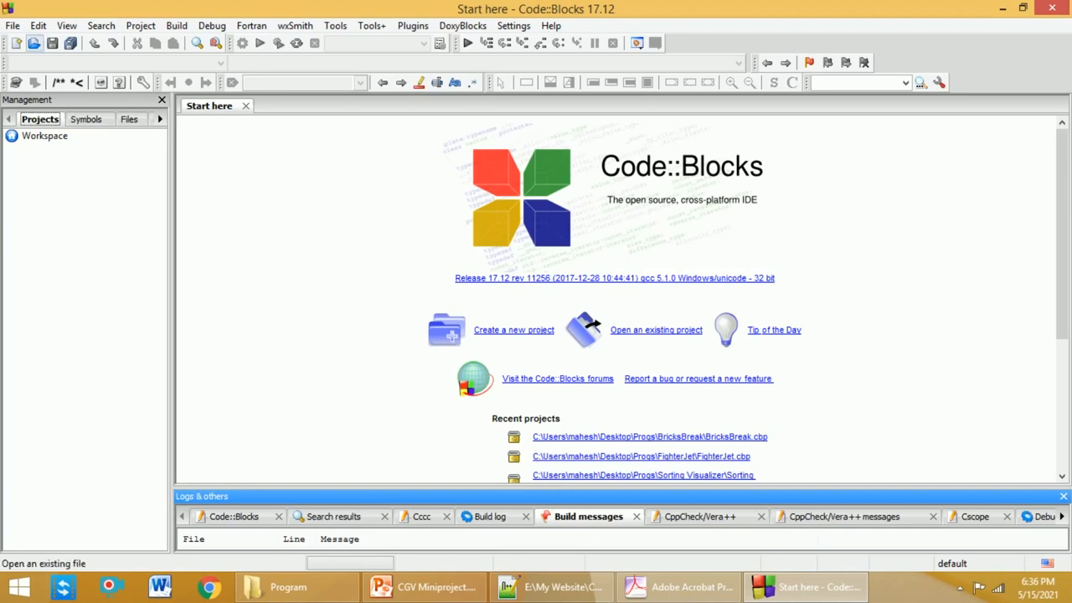
Create a GLUT project titled 'BouncingBall' through the new project wizard.
click(13, 26)
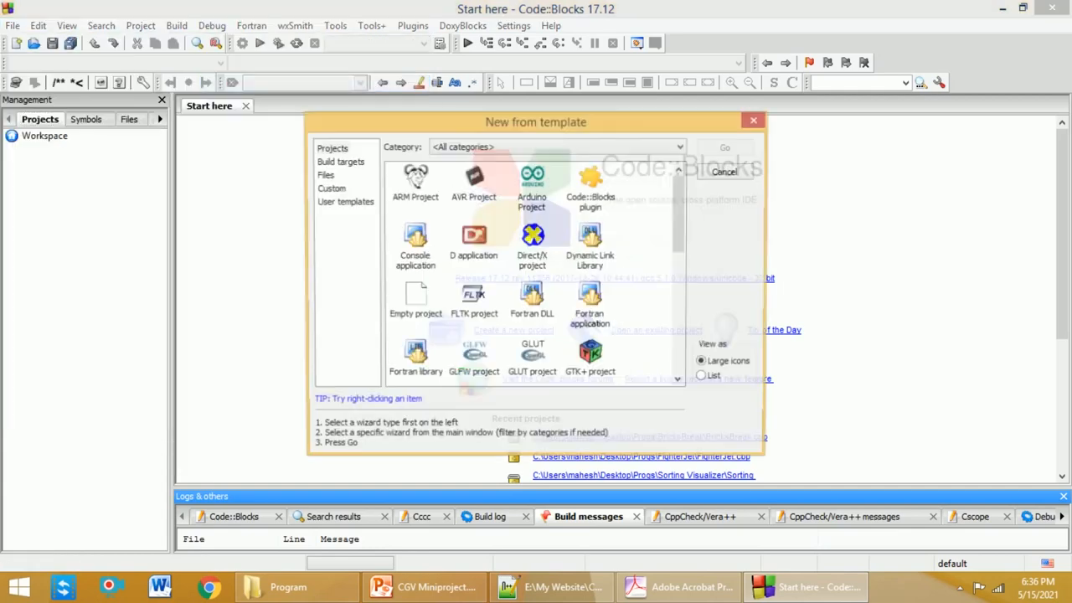
click(532, 360)
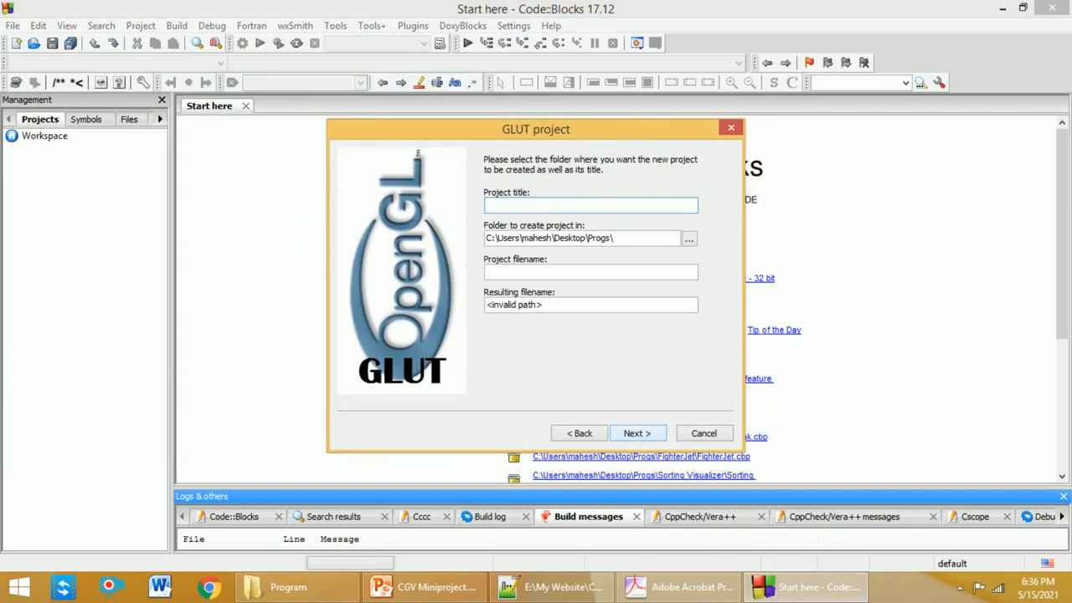
text(Bounci)
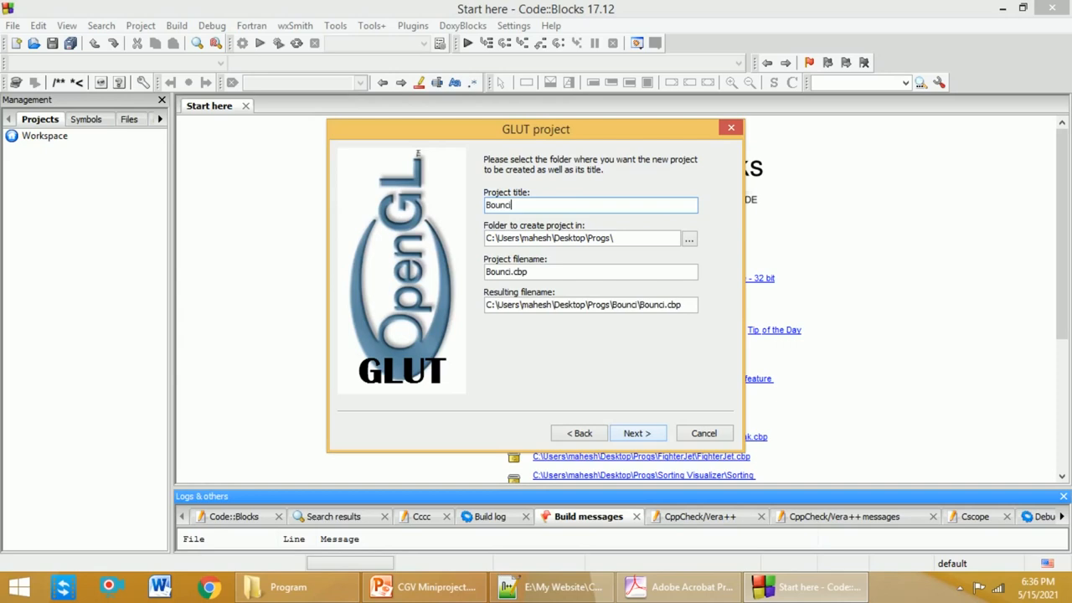
text(ngBall)
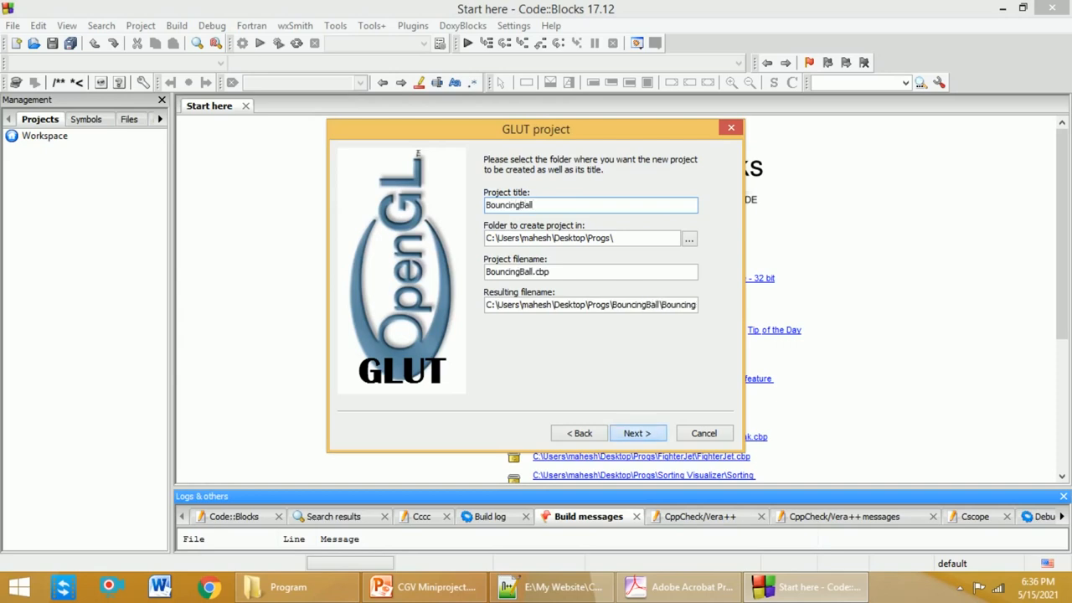
click(636, 433)
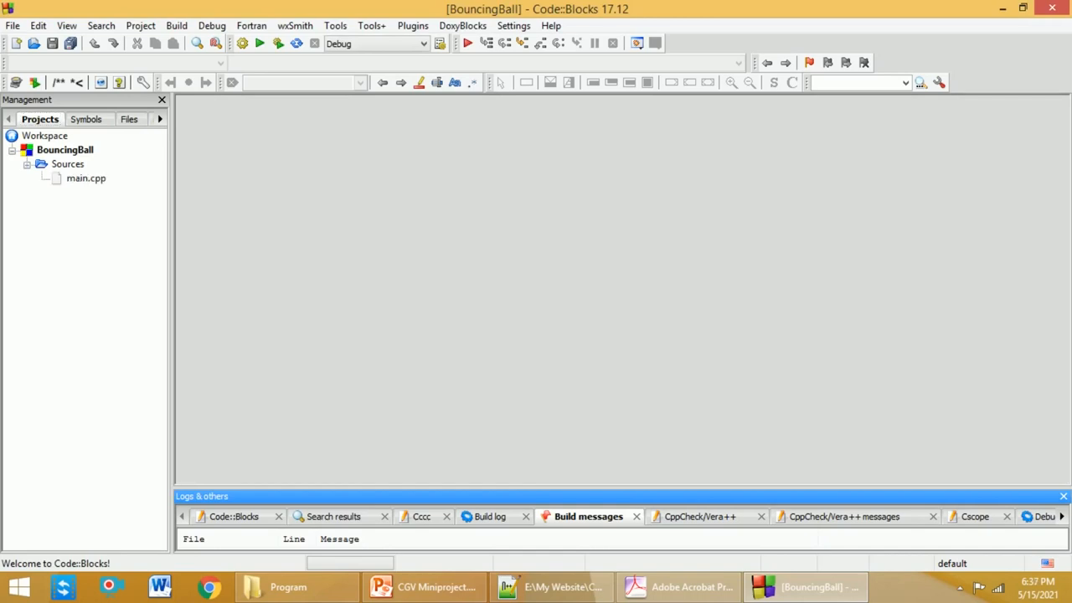
Replace main.cpp's contents with the copied bounce.c code and save it.
double_click(86, 178)
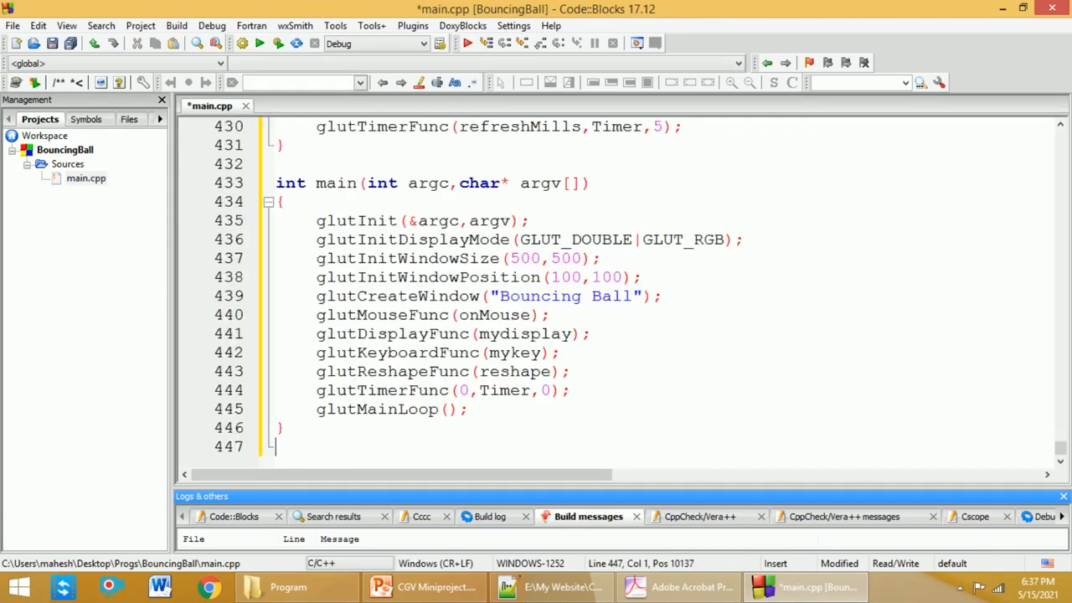
key(ctrl+s)
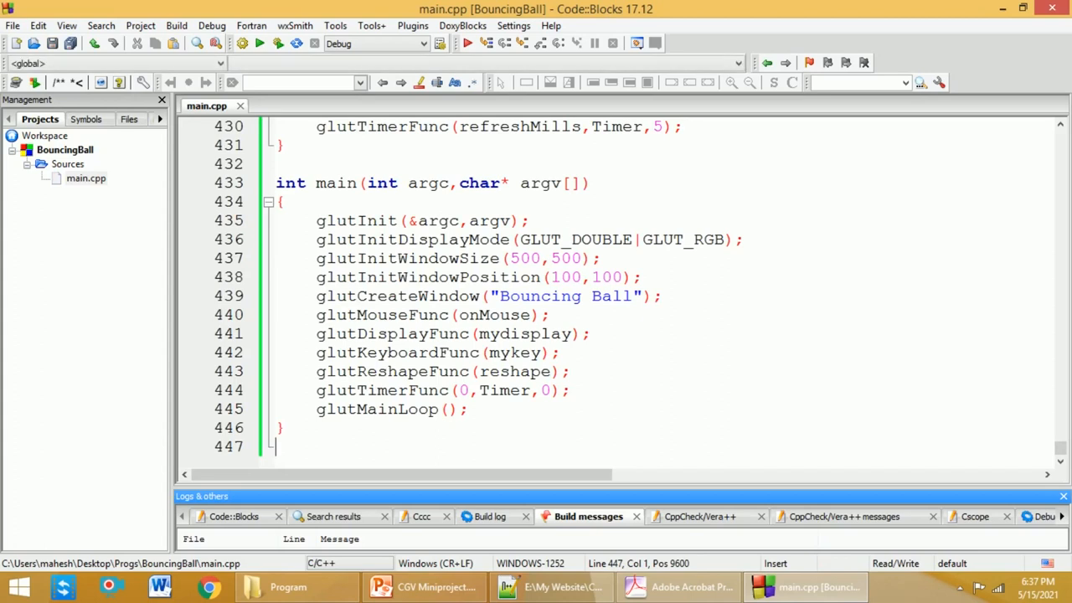
Build and run BouncingBall, opening the Bouncing Ball title screen window.
click(176, 25)
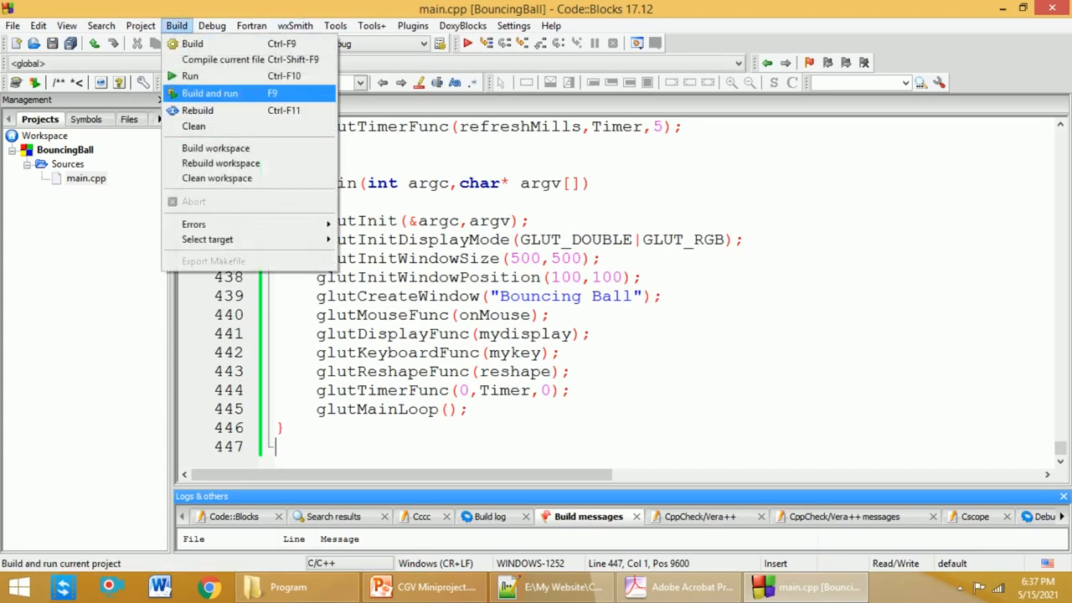
click(209, 93)
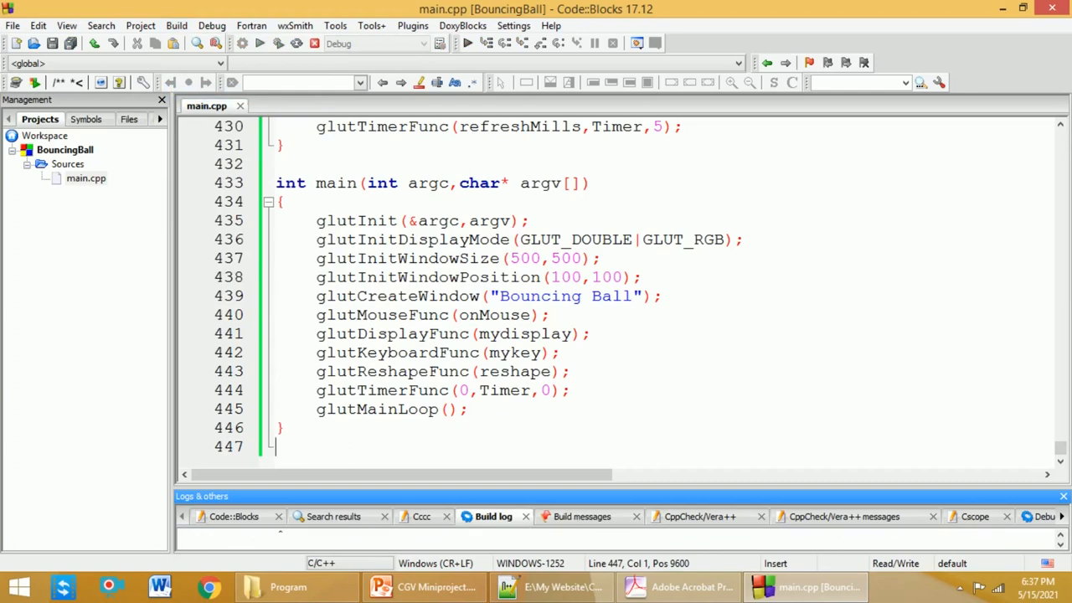
click(467, 43)
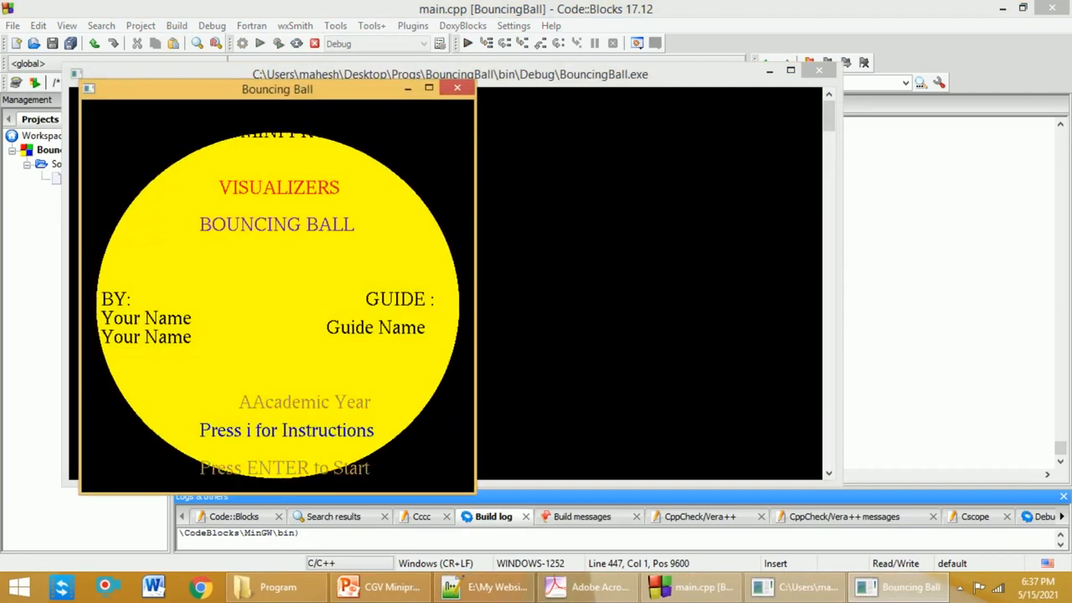